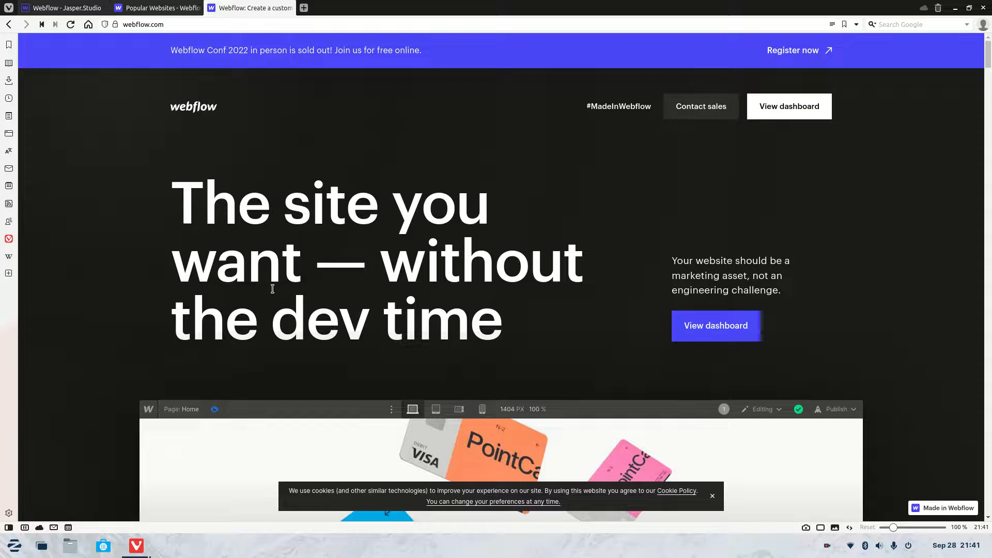
mouse_move(435, 171)
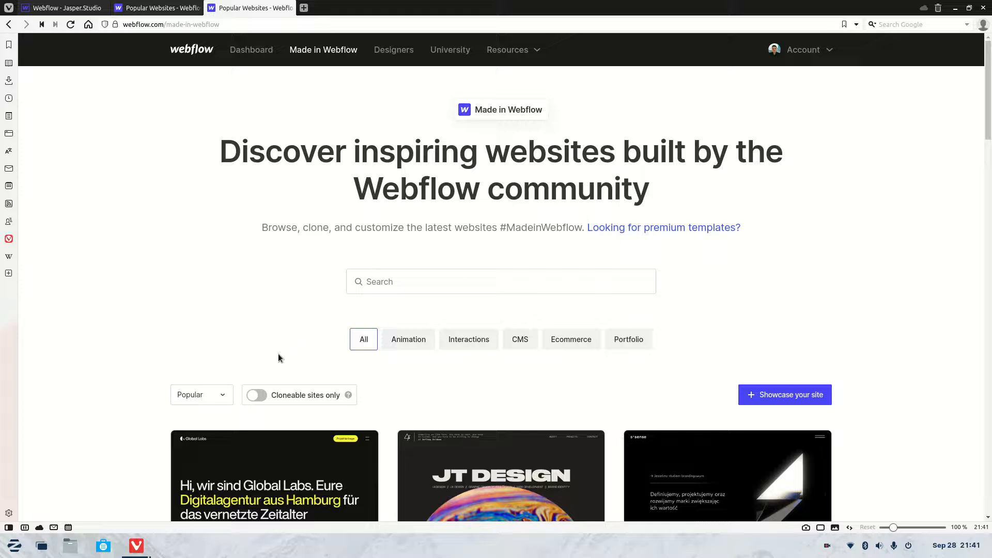
Step: Filter the showcase to cloneable sites, search 'real est', and choose the Real Estate Landing Page
left_click(256, 395)
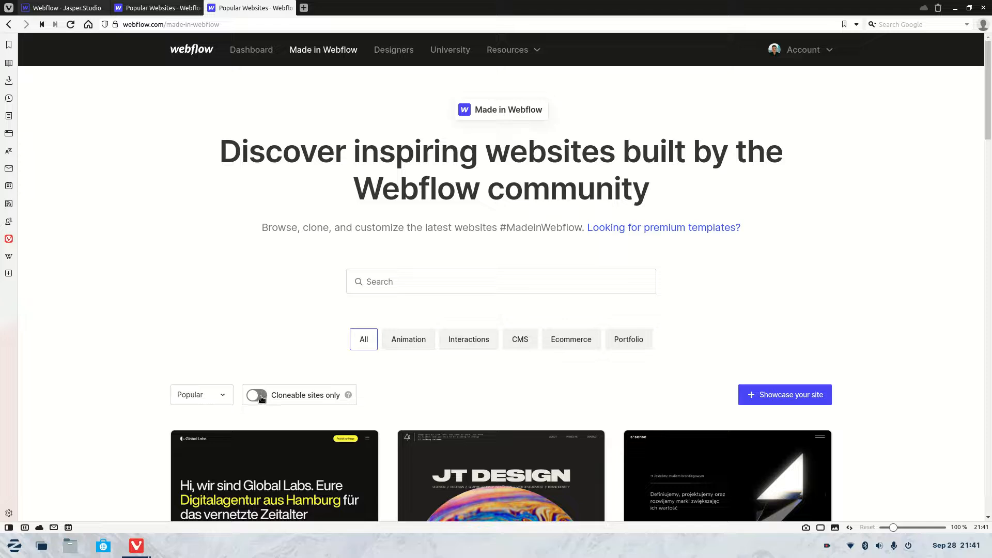
left_click(255, 395)
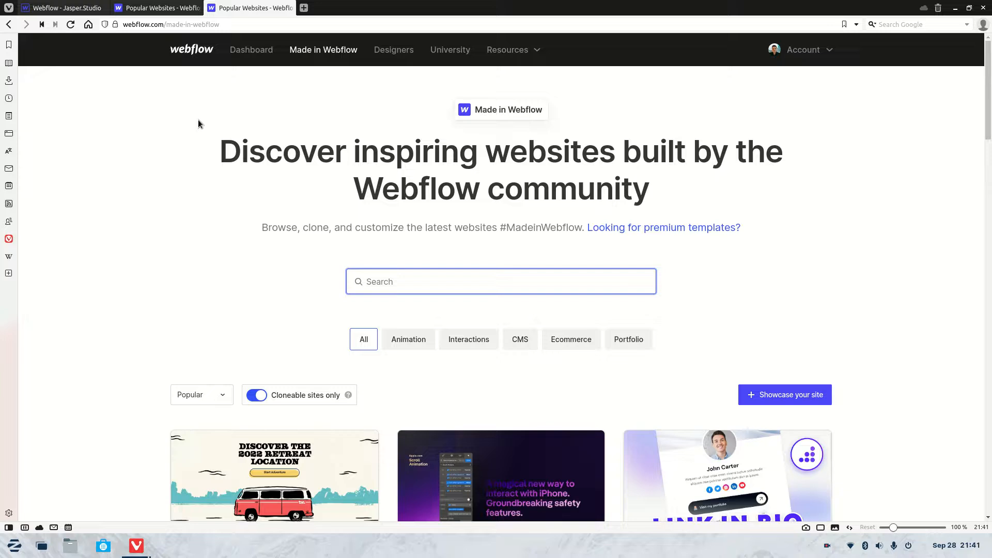
type("real estate")
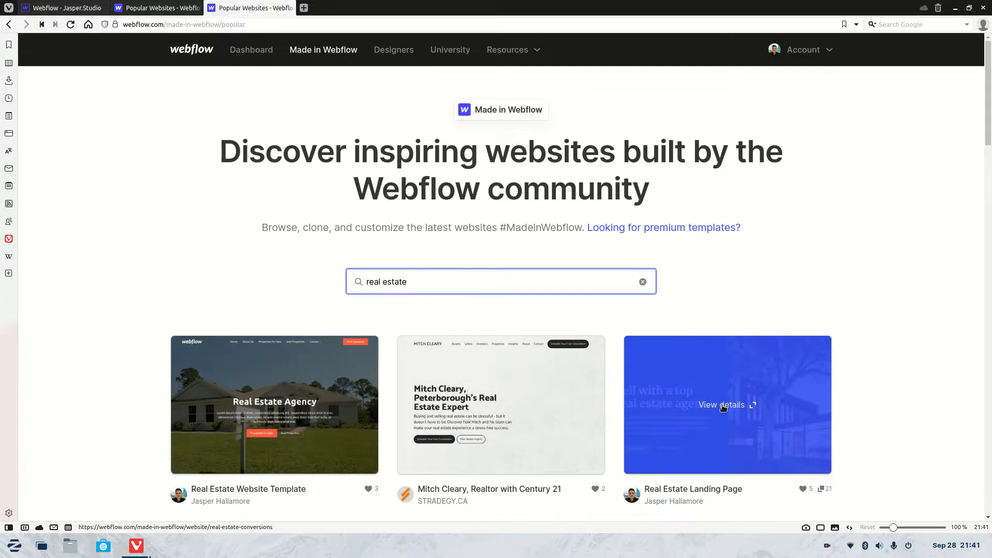
left_click(723, 406)
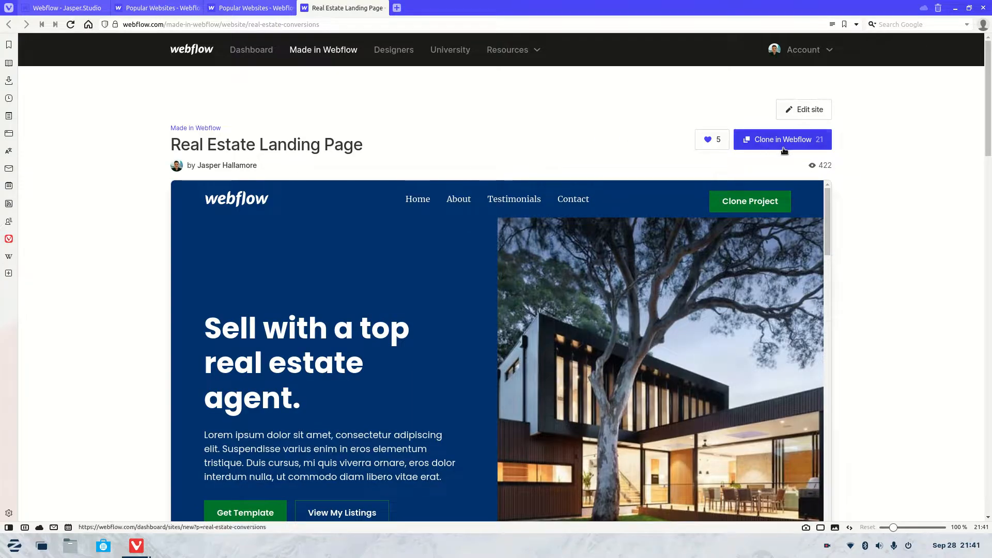
mouse_move(778, 143)
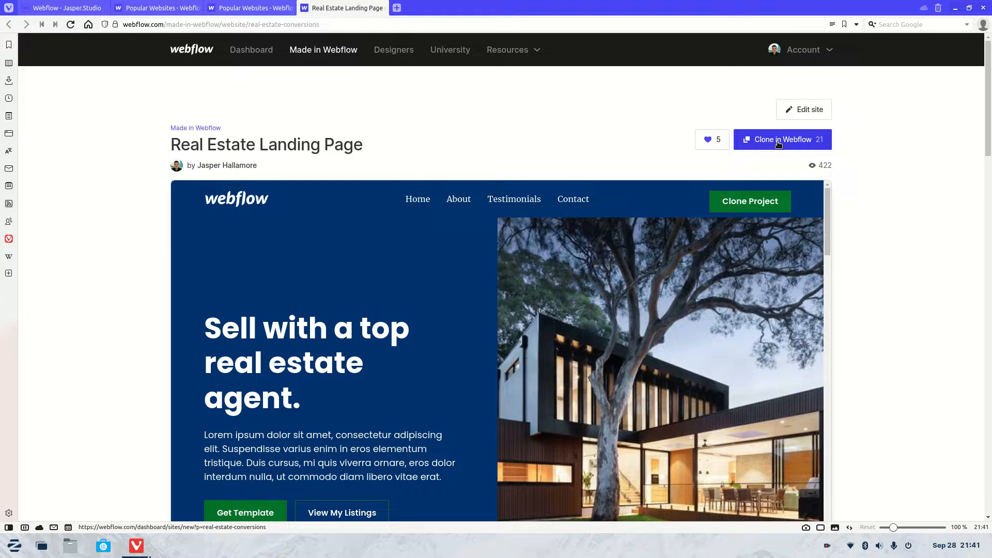
Step: Start cloning the Real Estate Landing Page via Clone in Webflow
left_click(781, 139)
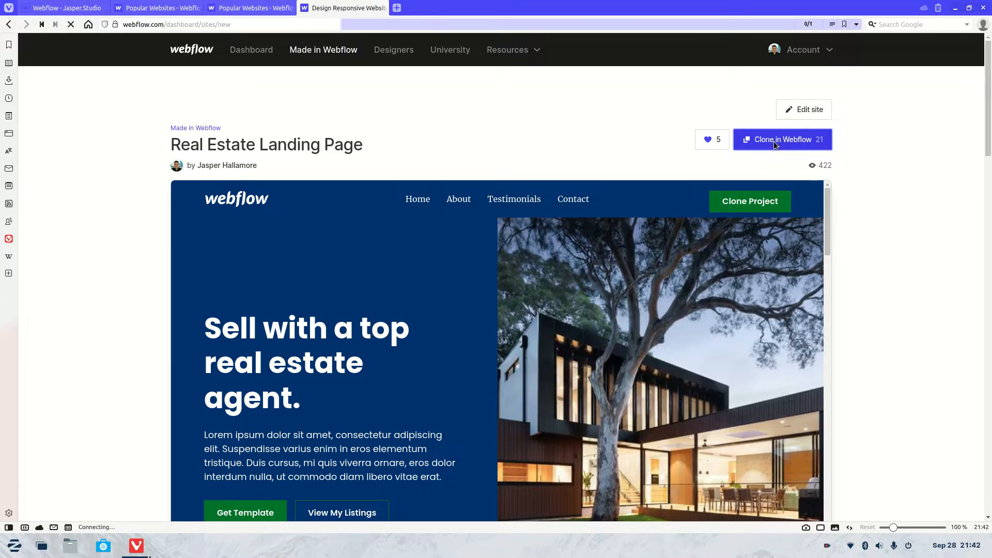
Step: Load the Clone site page with Real Estate Landing Page selected for Jasper's Workspace
left_click(783, 140)
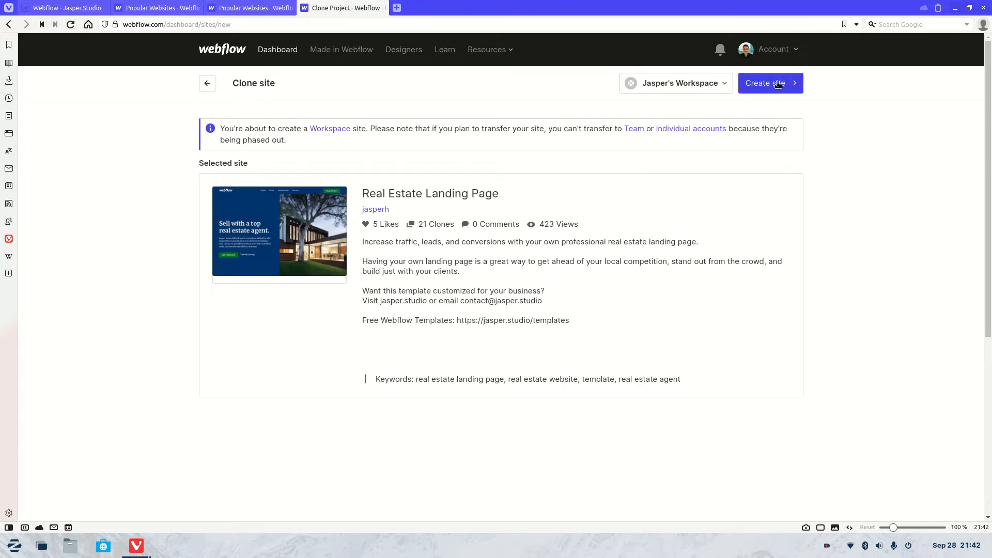
mouse_move(771, 150)
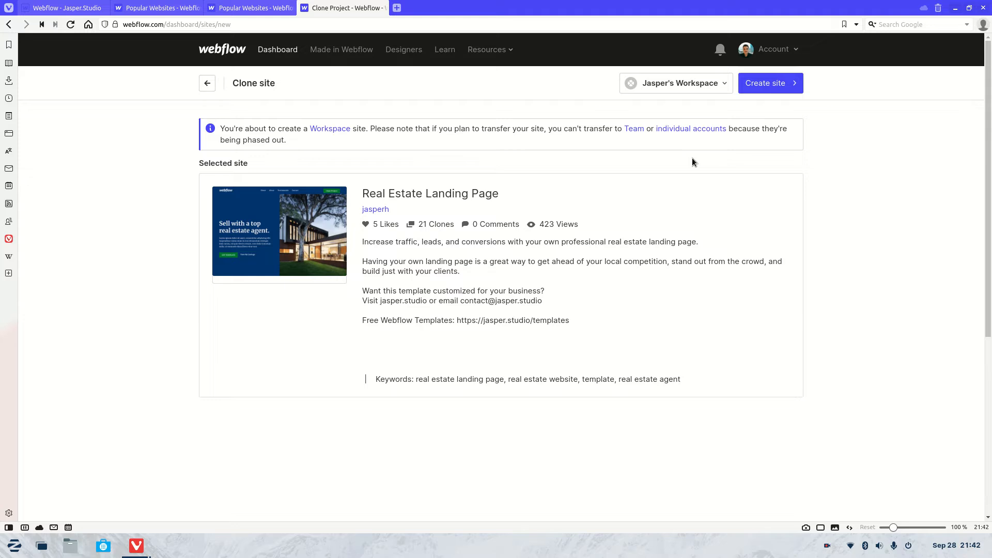
mouse_move(660, 204)
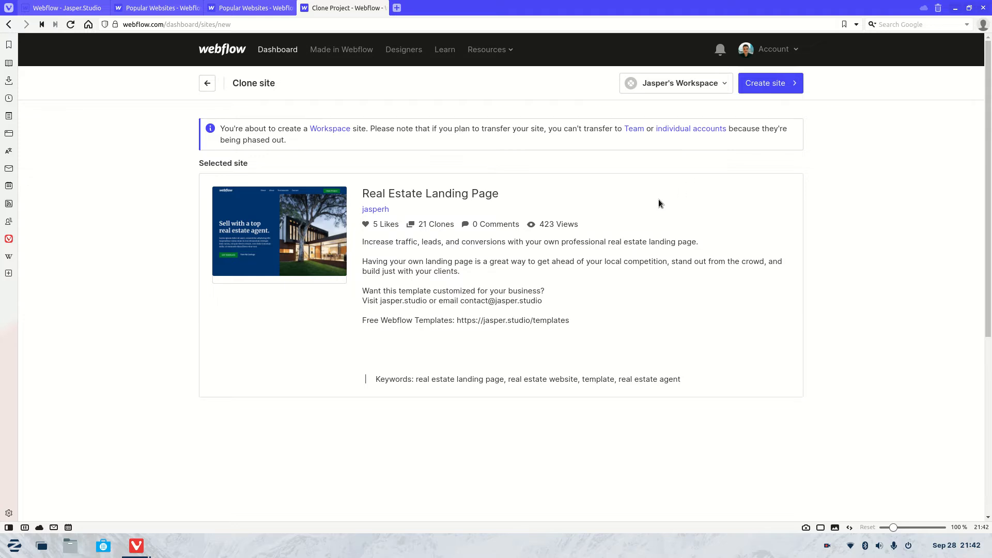
mouse_move(667, 198)
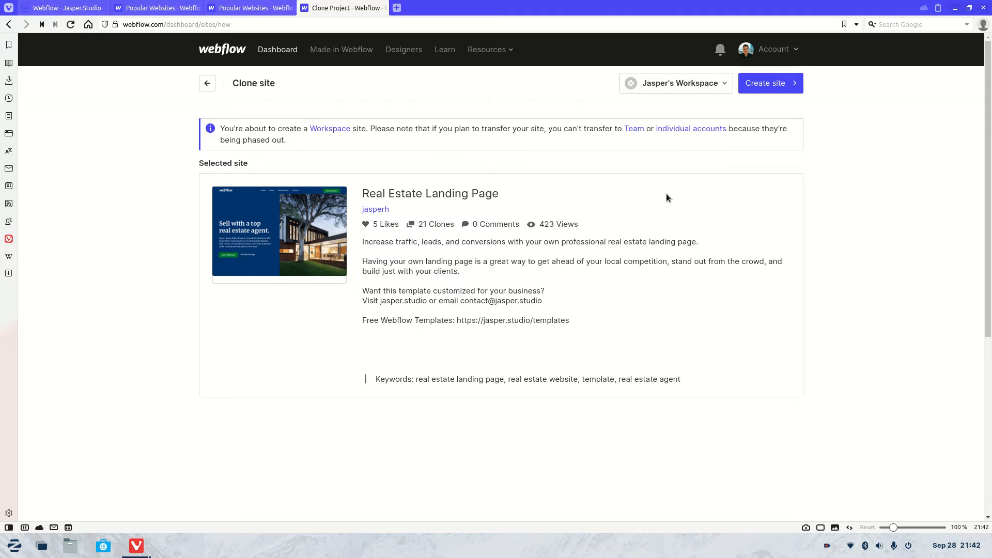